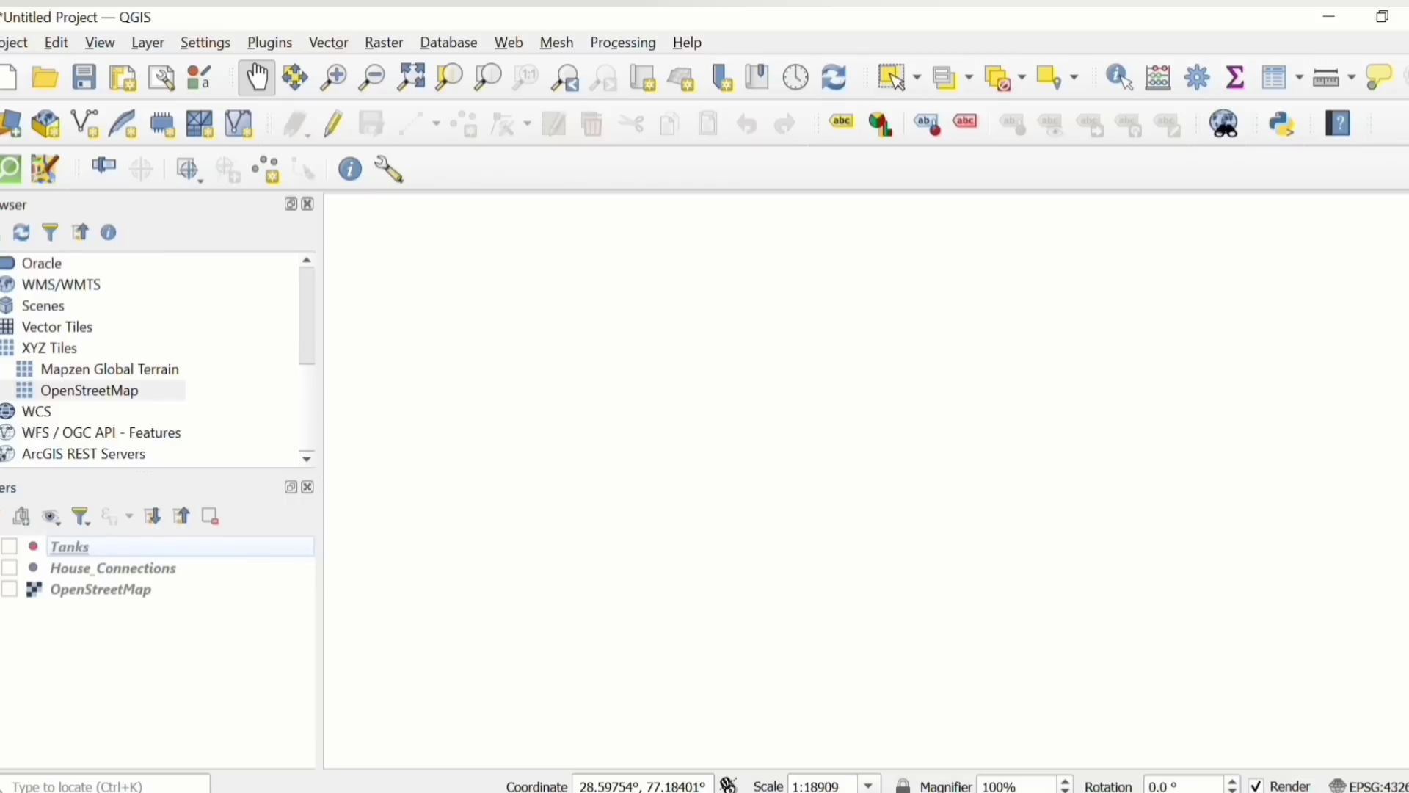
- Show the House_Connections points over the OpenStreetMap basemap of New Delhi
left_click(11, 589)
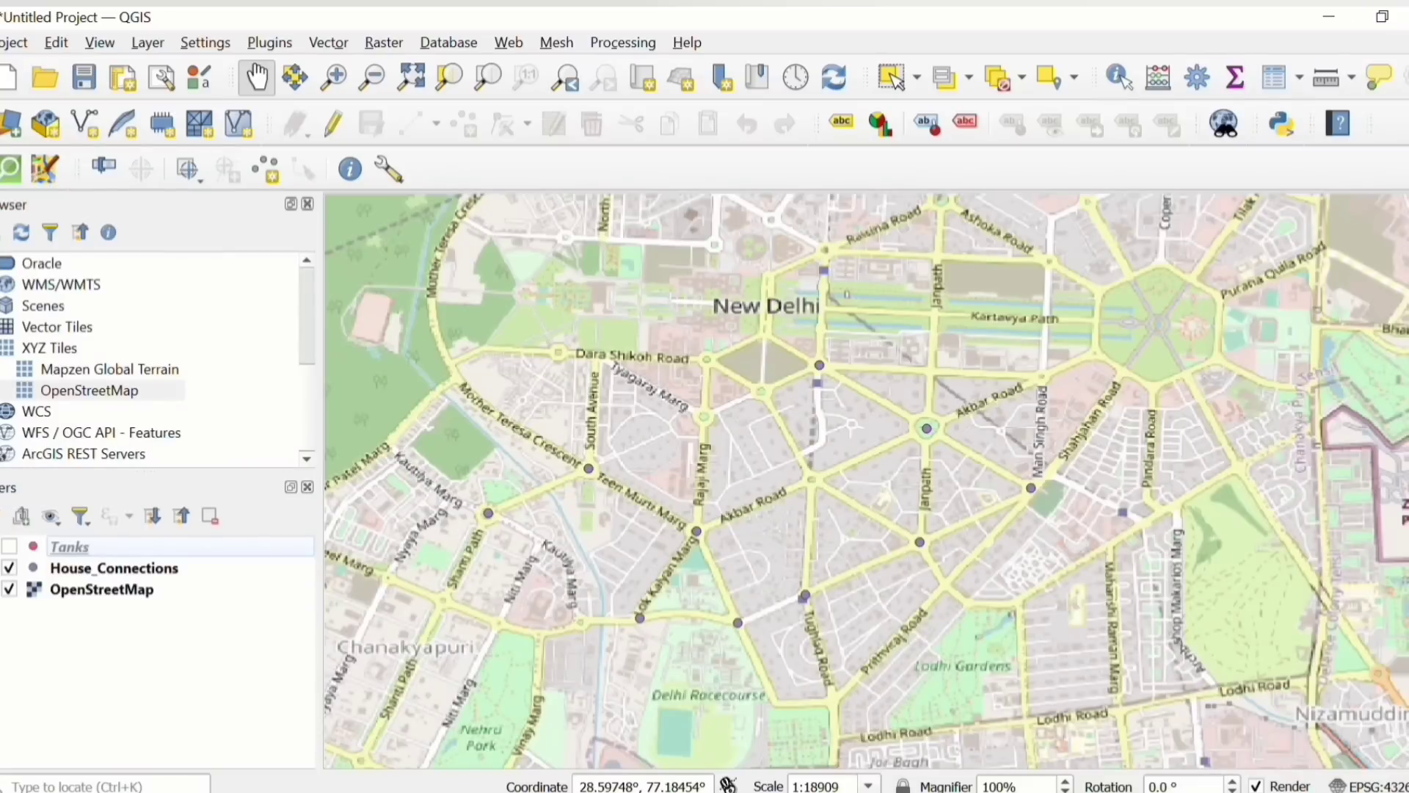
left_click(11, 546)
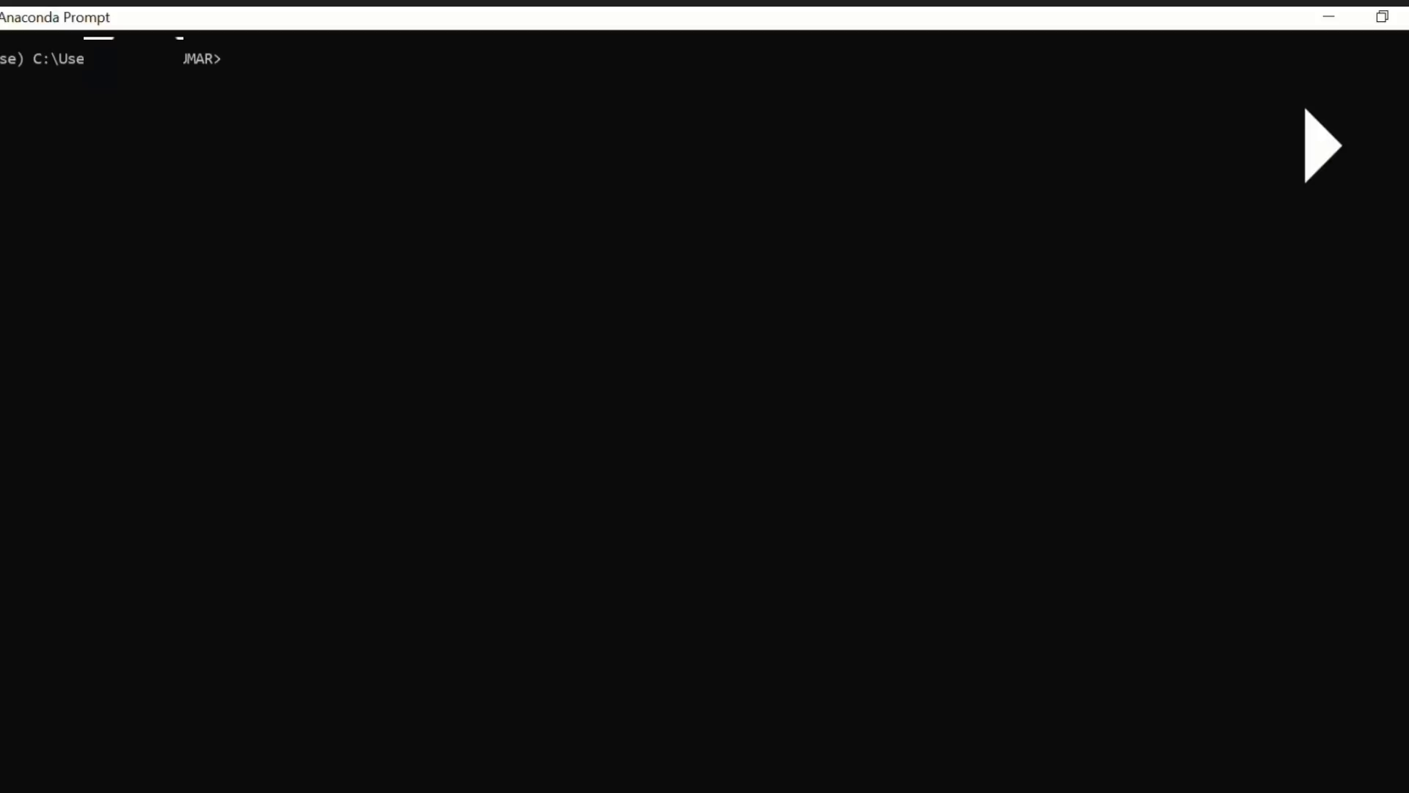
- Launch Jupyter Notebook from the Anaconda Prompt so its home page opens in the browser
type("J")
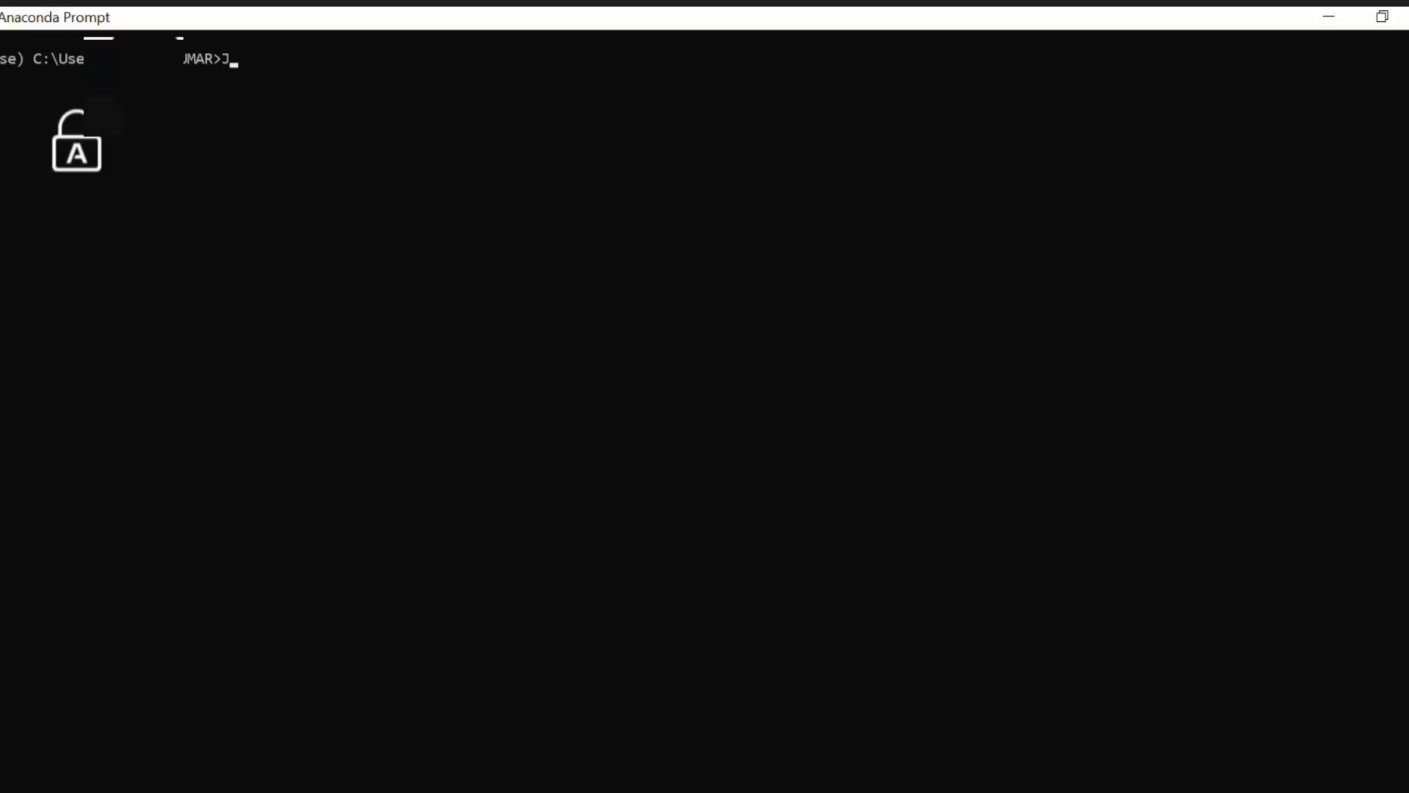
type("upyter No")
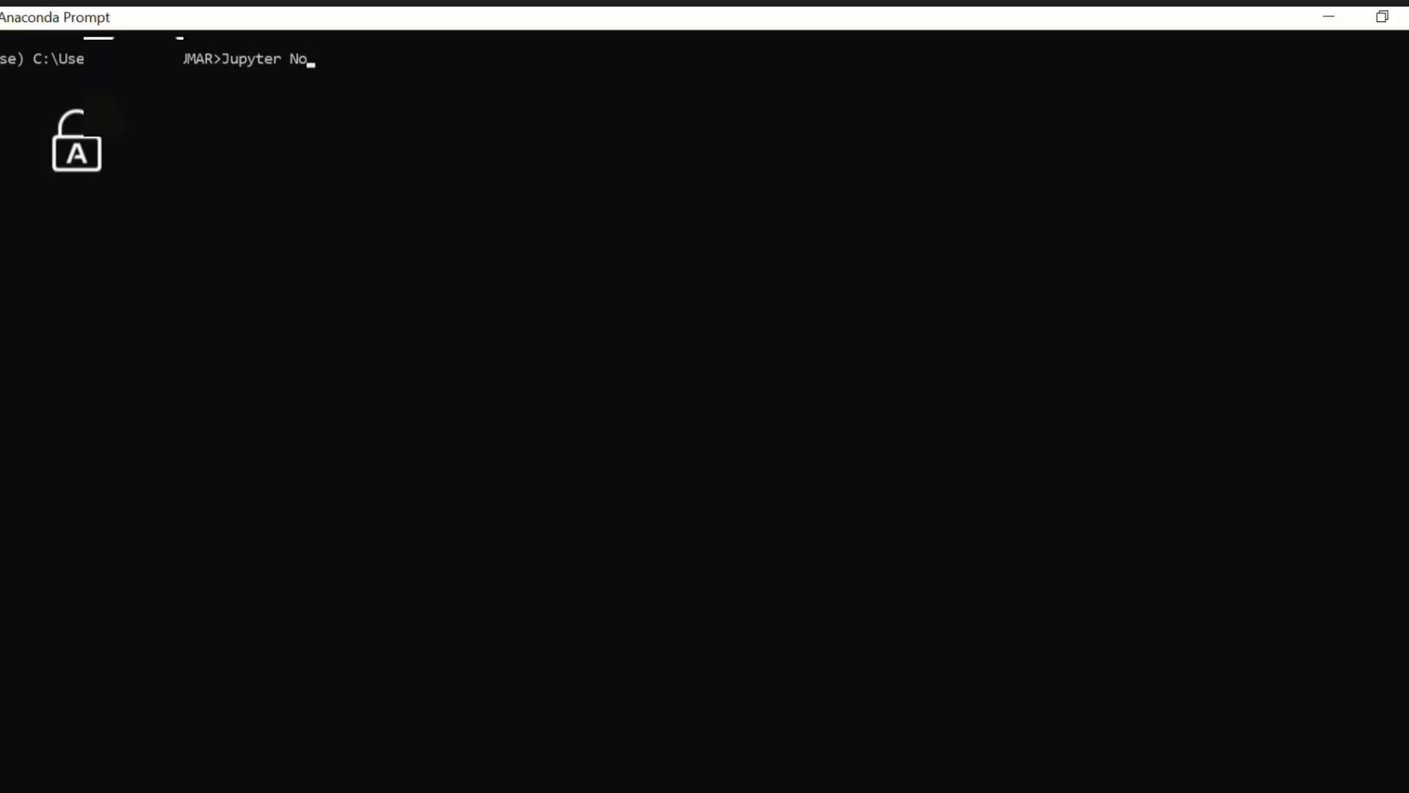
type("tebook")
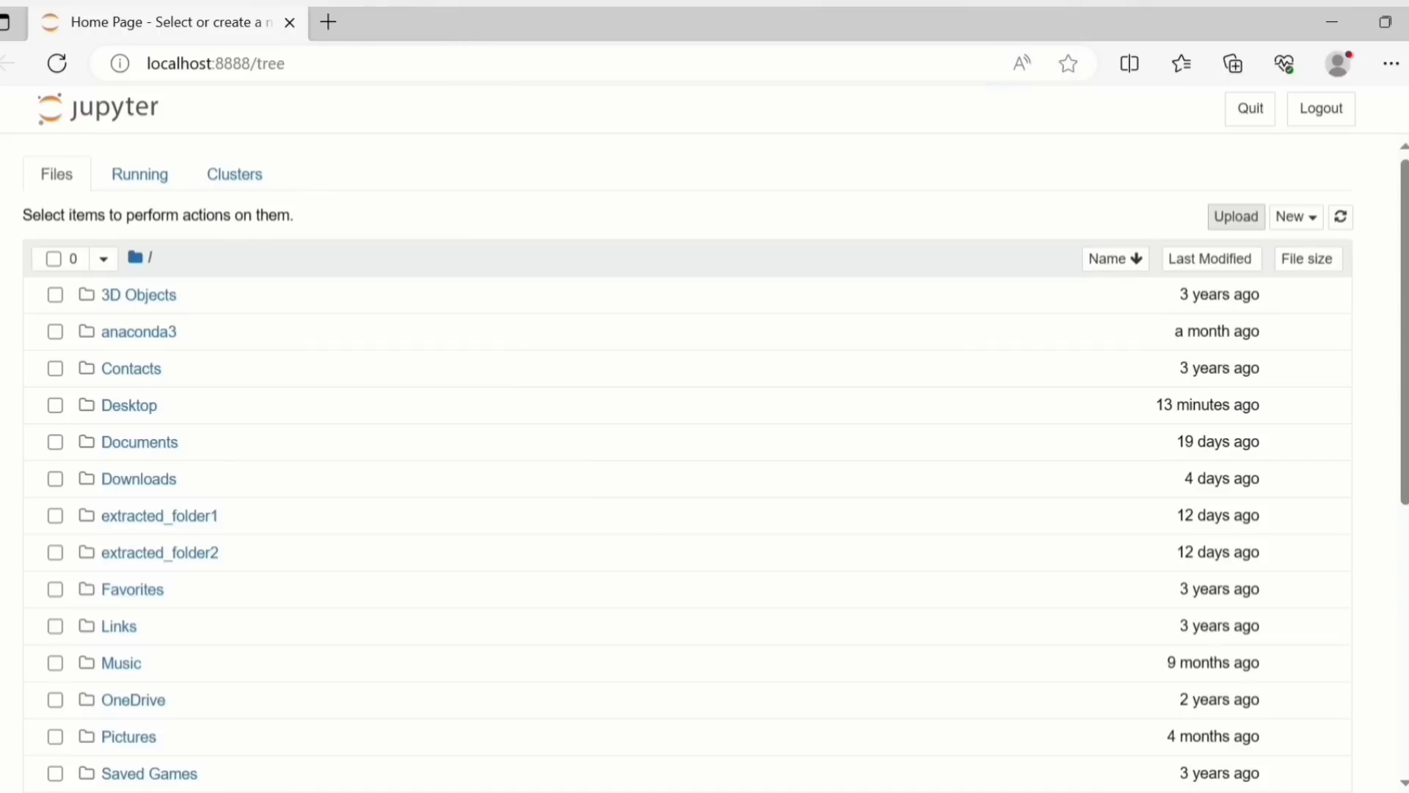
- Review the New menu's Python 3 notebook option, then bring up the Lec_1 folder
left_click(1294, 216)
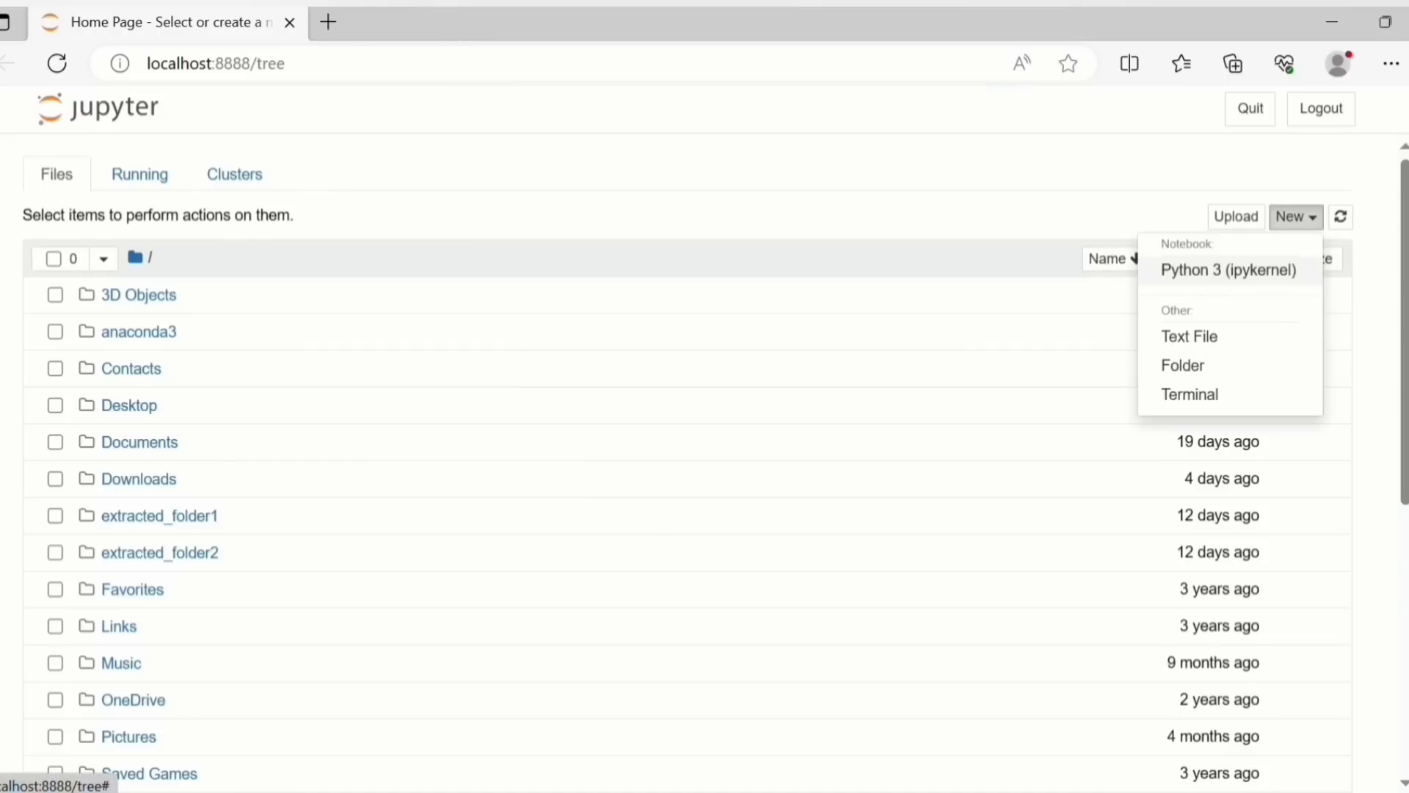
left_click(1227, 270)
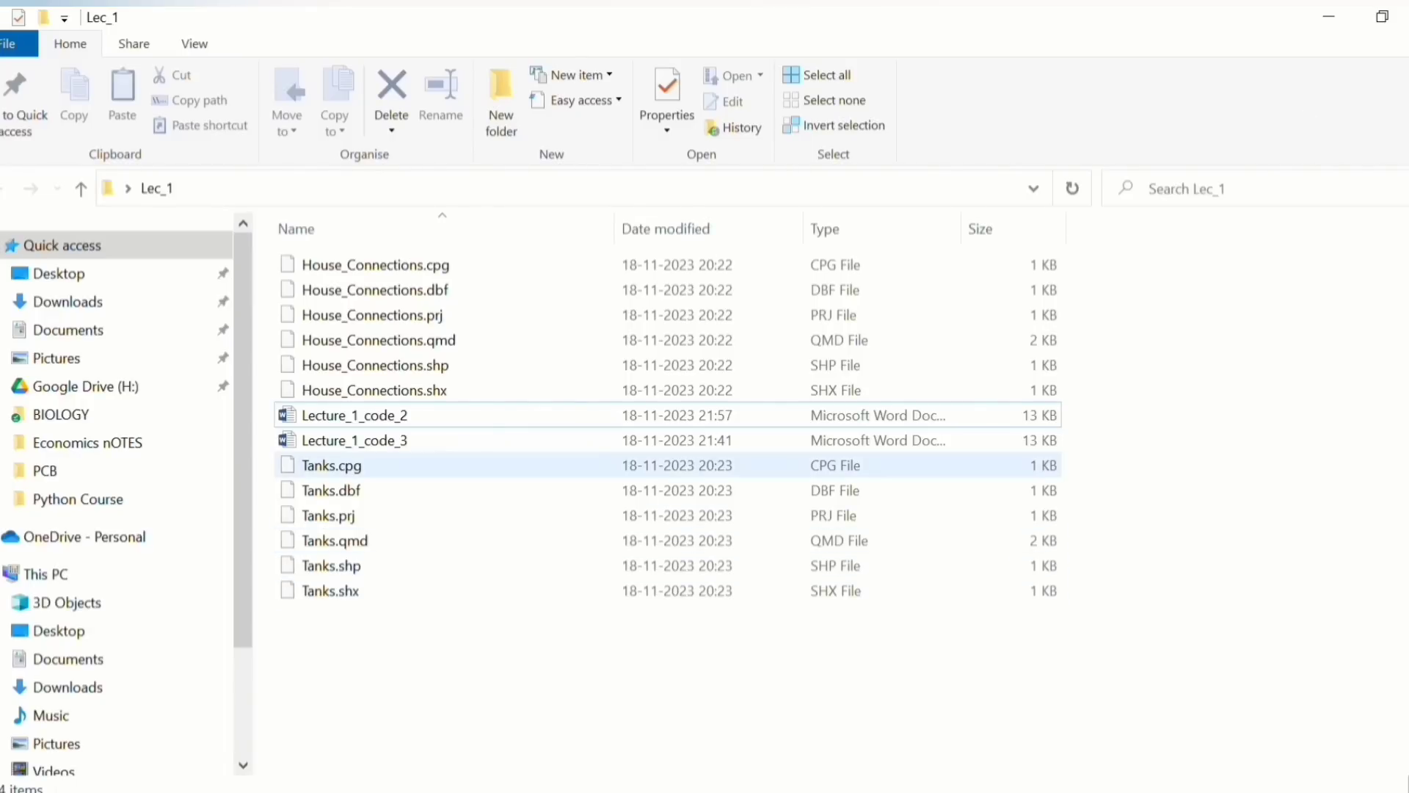
double_click(354, 414)
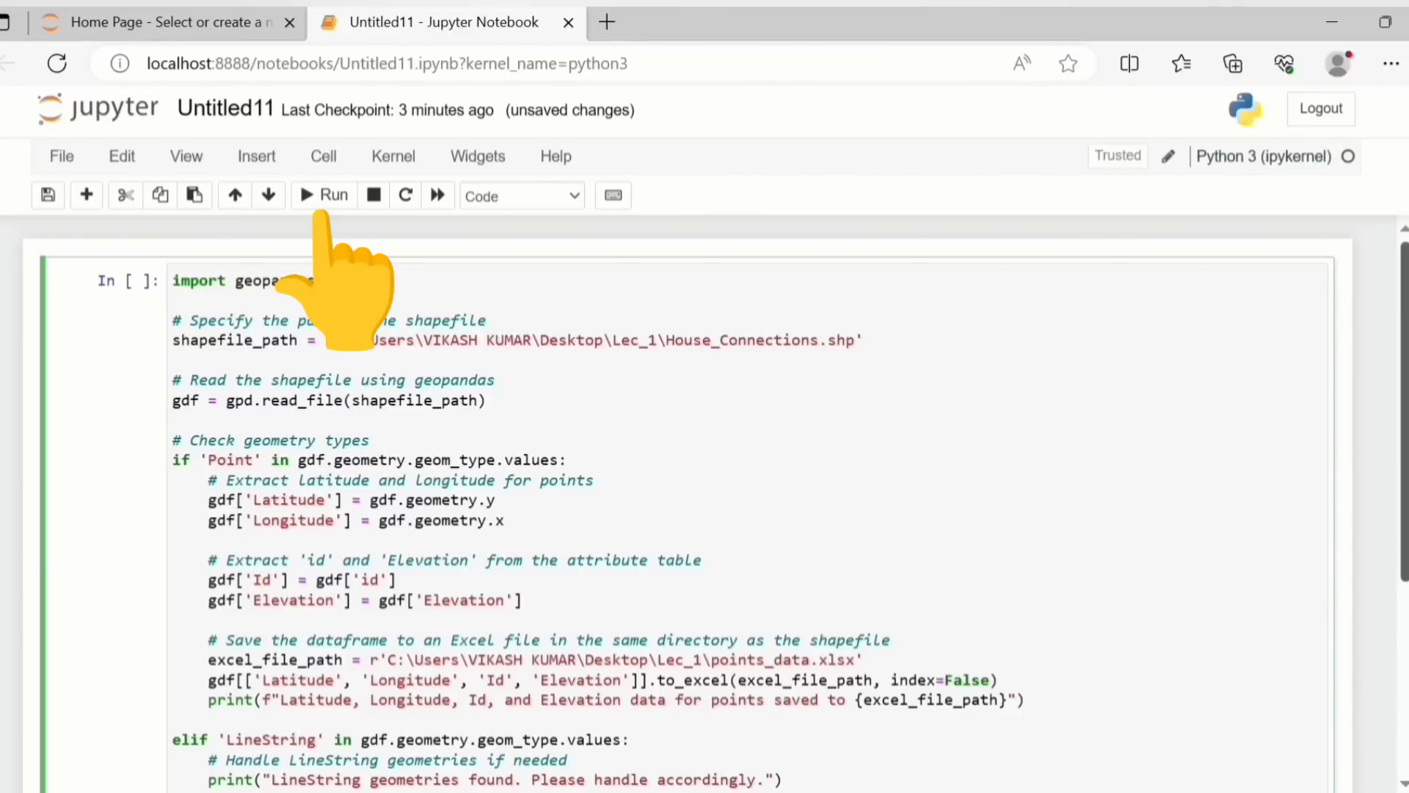
- Run the geopandas cell saving Latitude, Longitude, Id and Elevation to points_data.xlsx
left_click(323, 196)
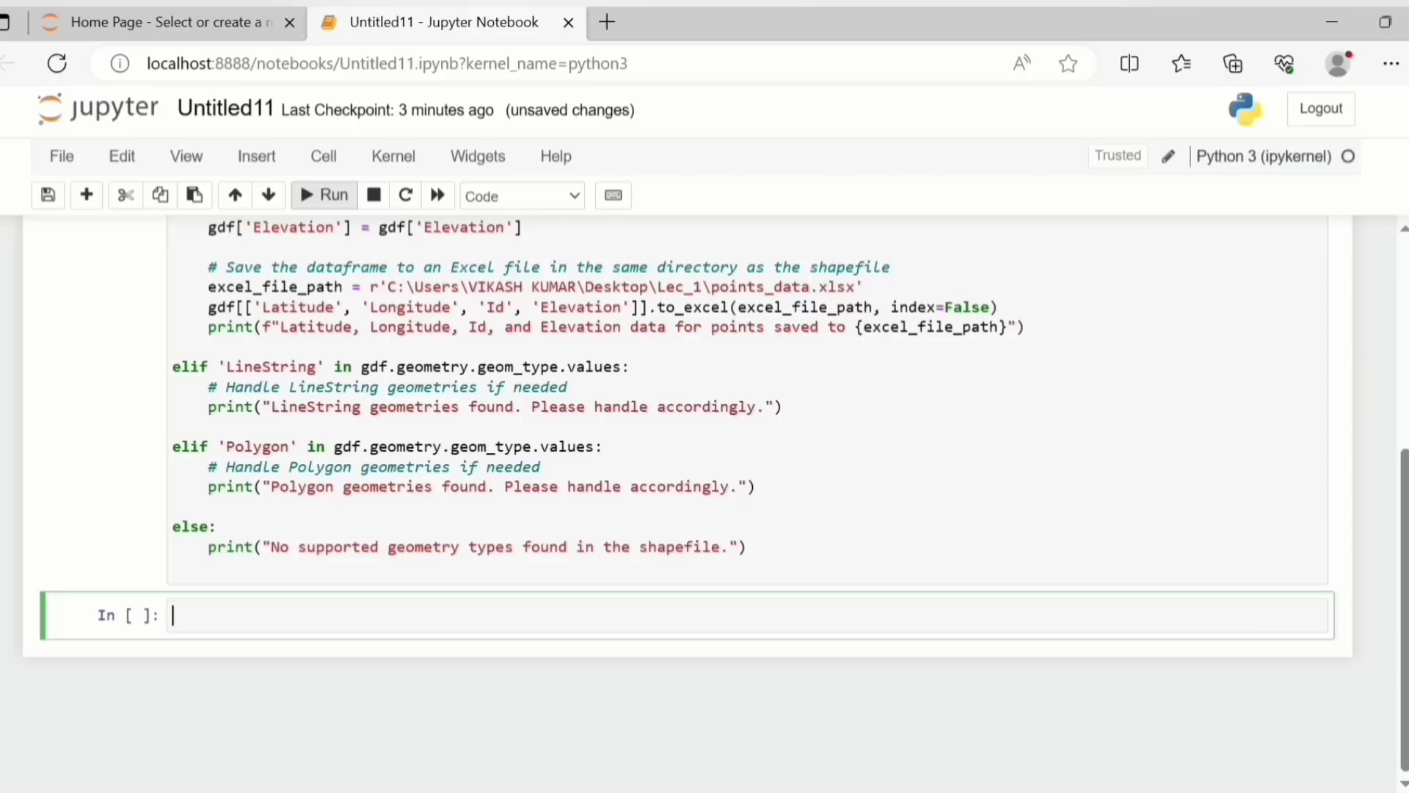
left_click(323, 195)
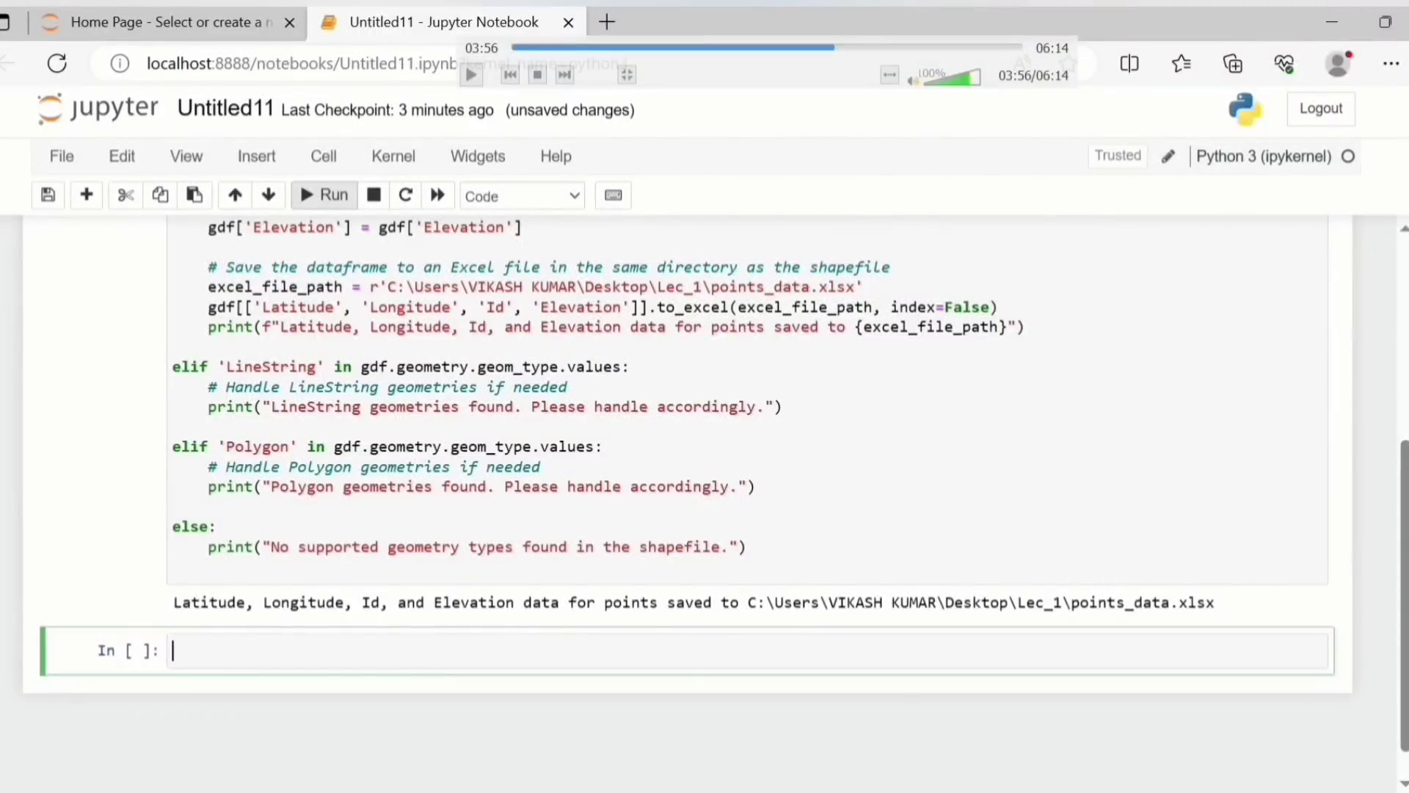
mouse_move(1047, 526)
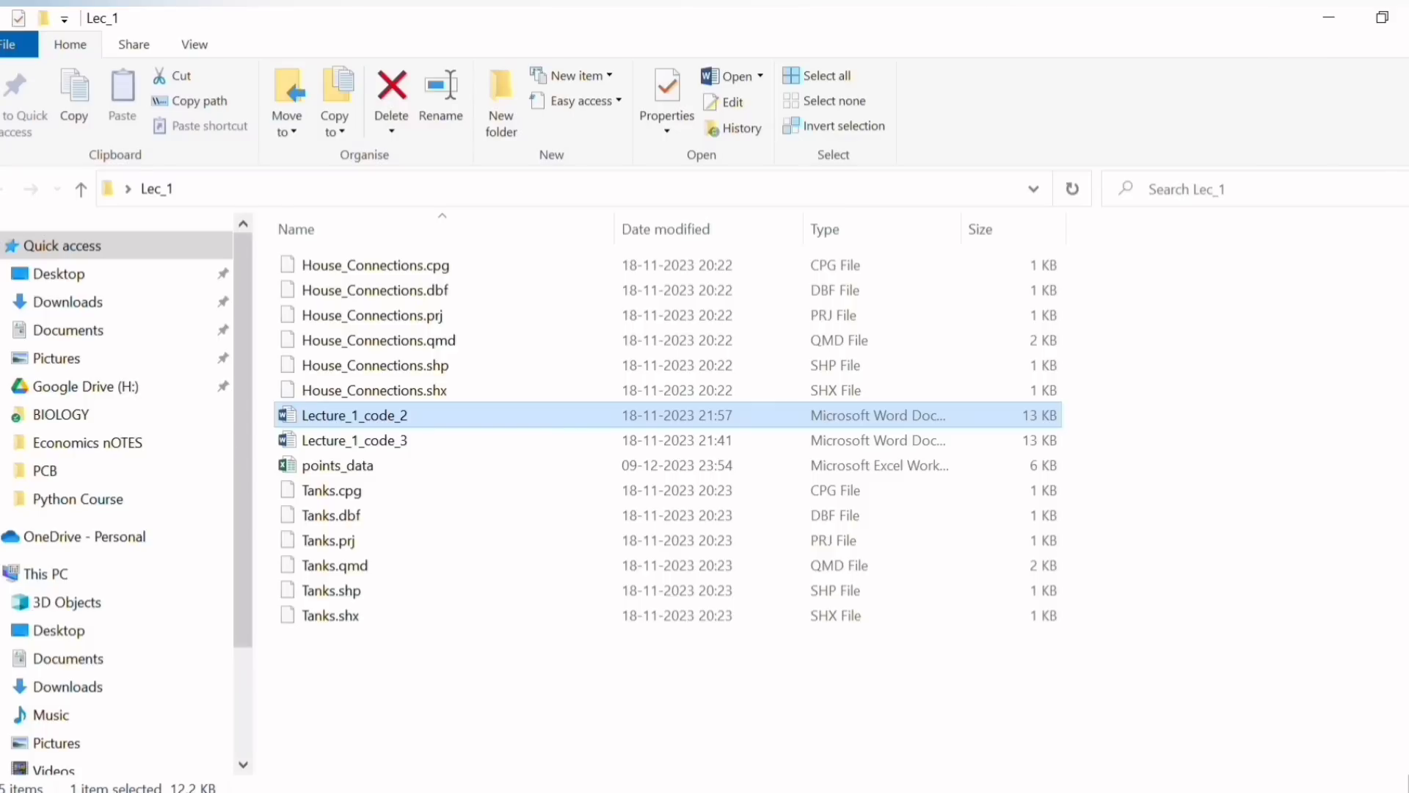
- Open the points_data workbook in Lec_1 to view the 10 exported points in Excel
left_click(356, 438)
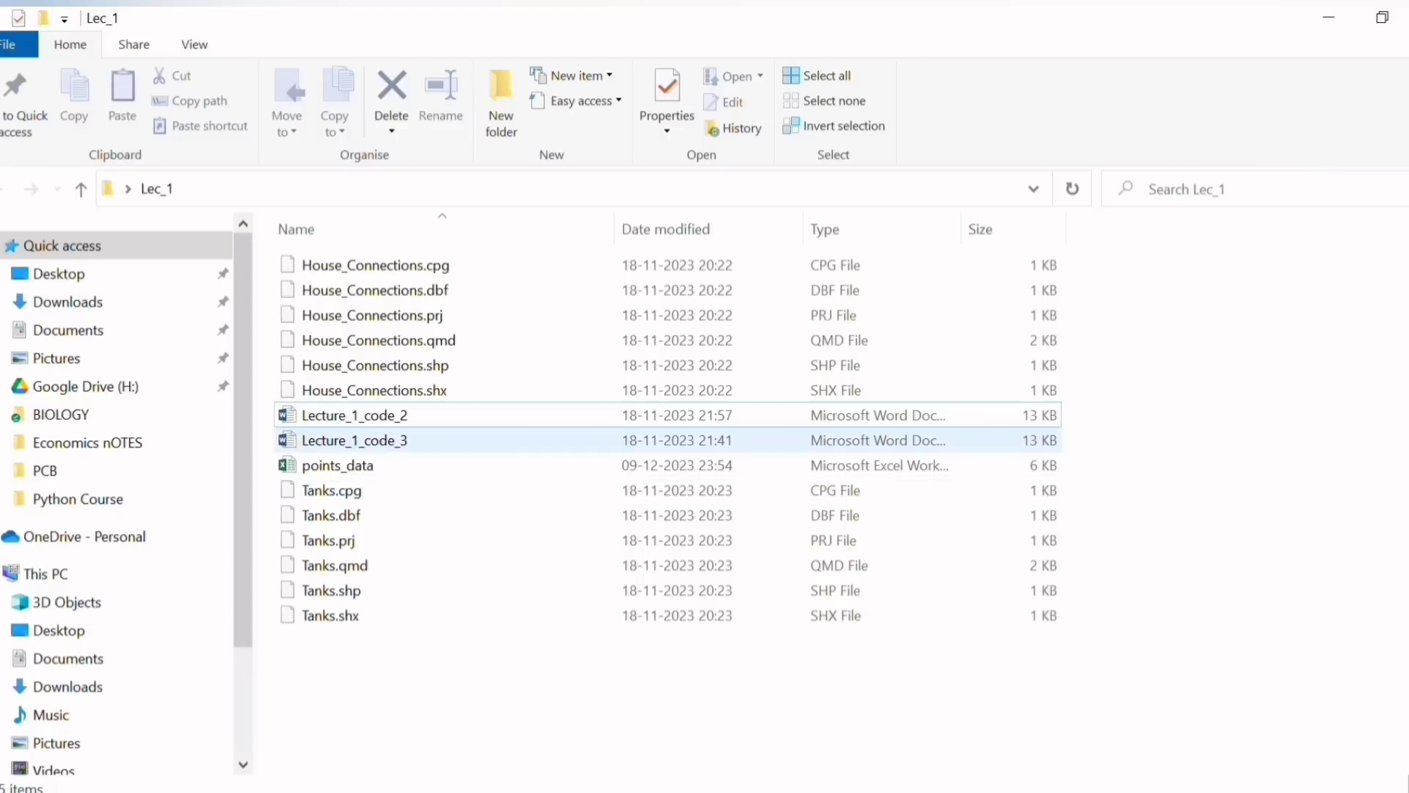
left_click(339, 465)
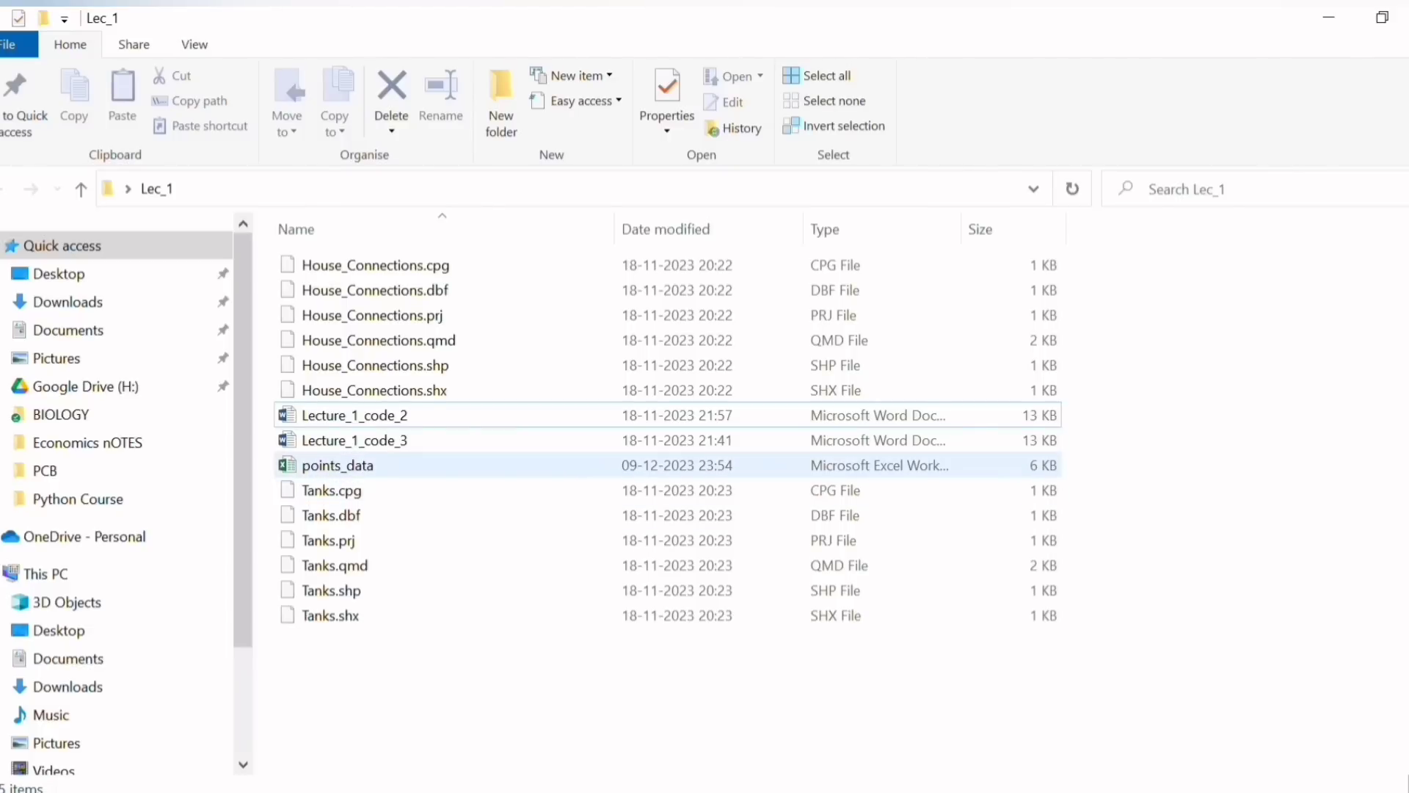
double_click(339, 465)
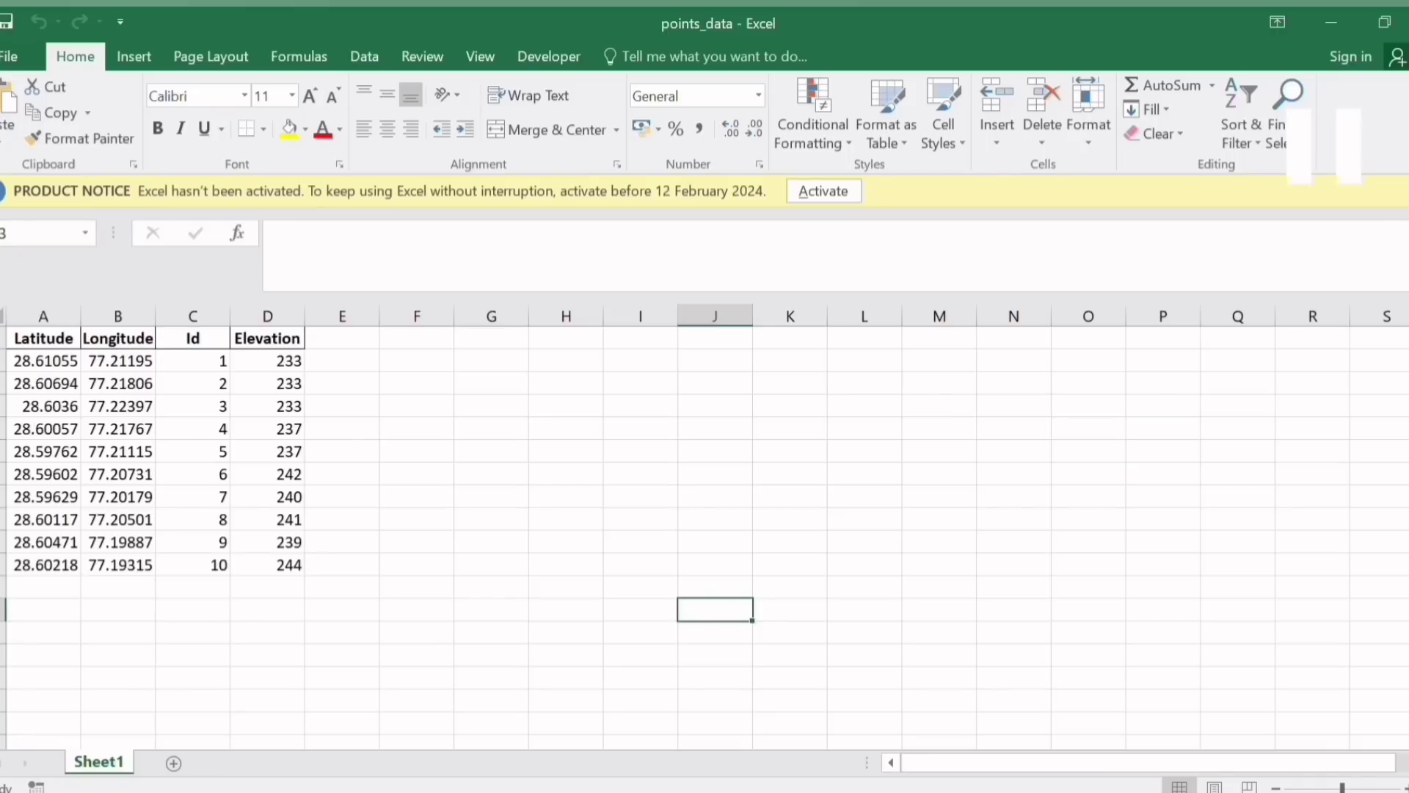